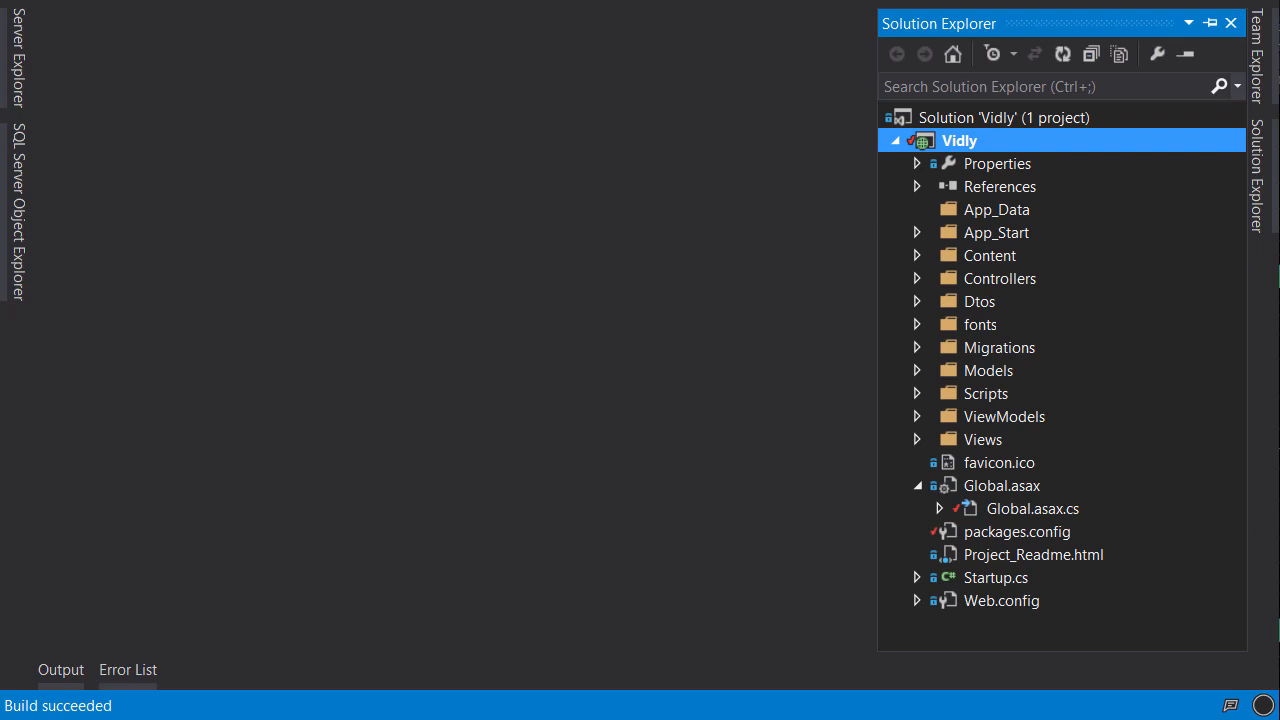
mouse_move(914, 247)
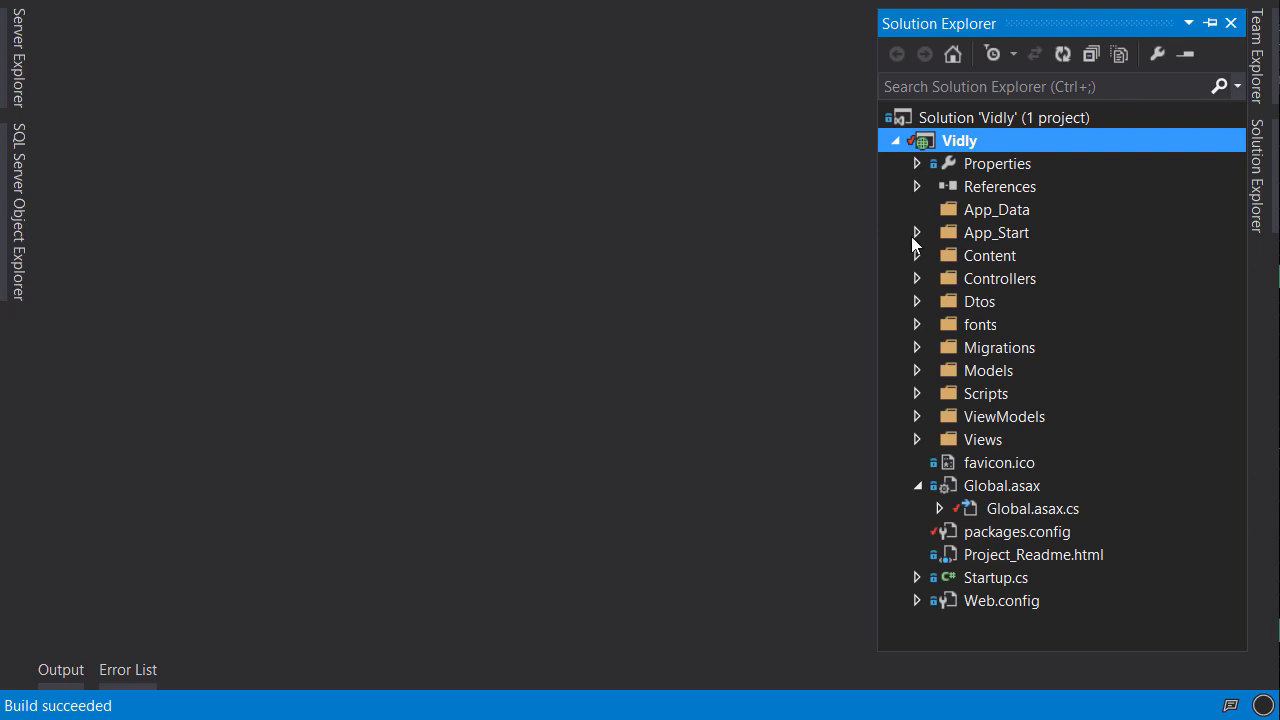
Expand App_Start in Solution Explorer and open WebApiConfig.cs
left_click(916, 232)
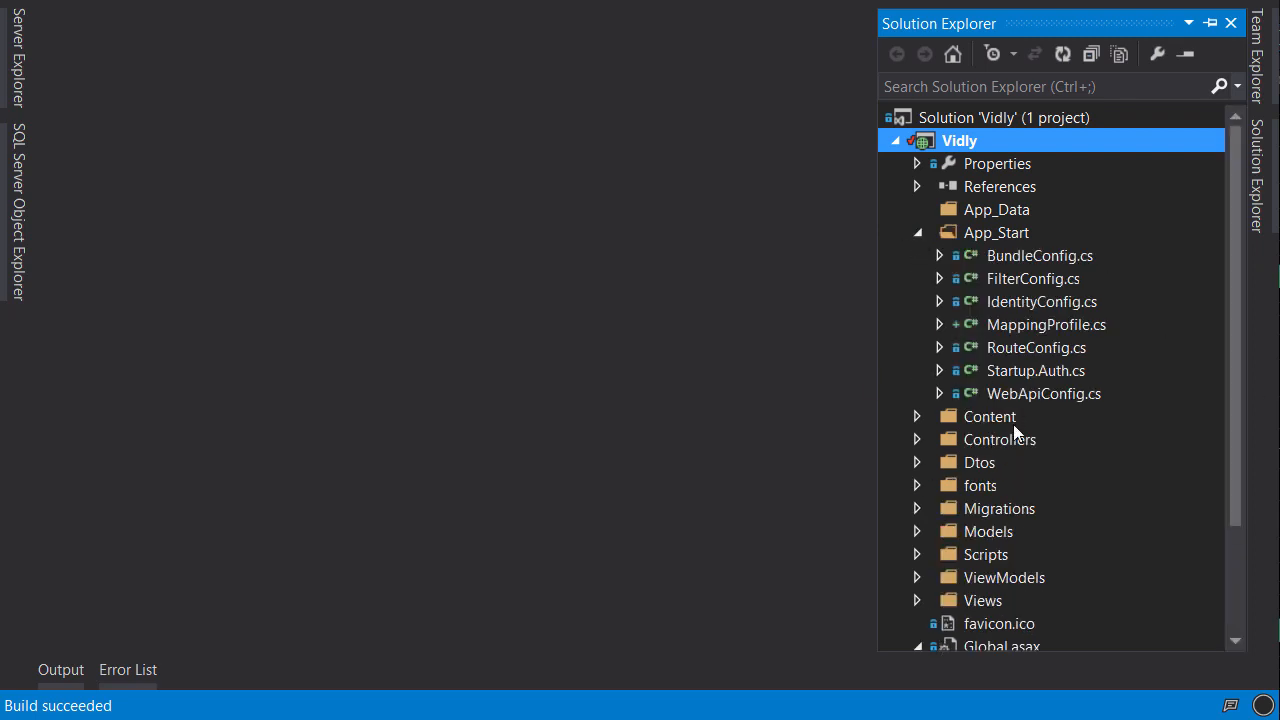
double_click(1043, 393)
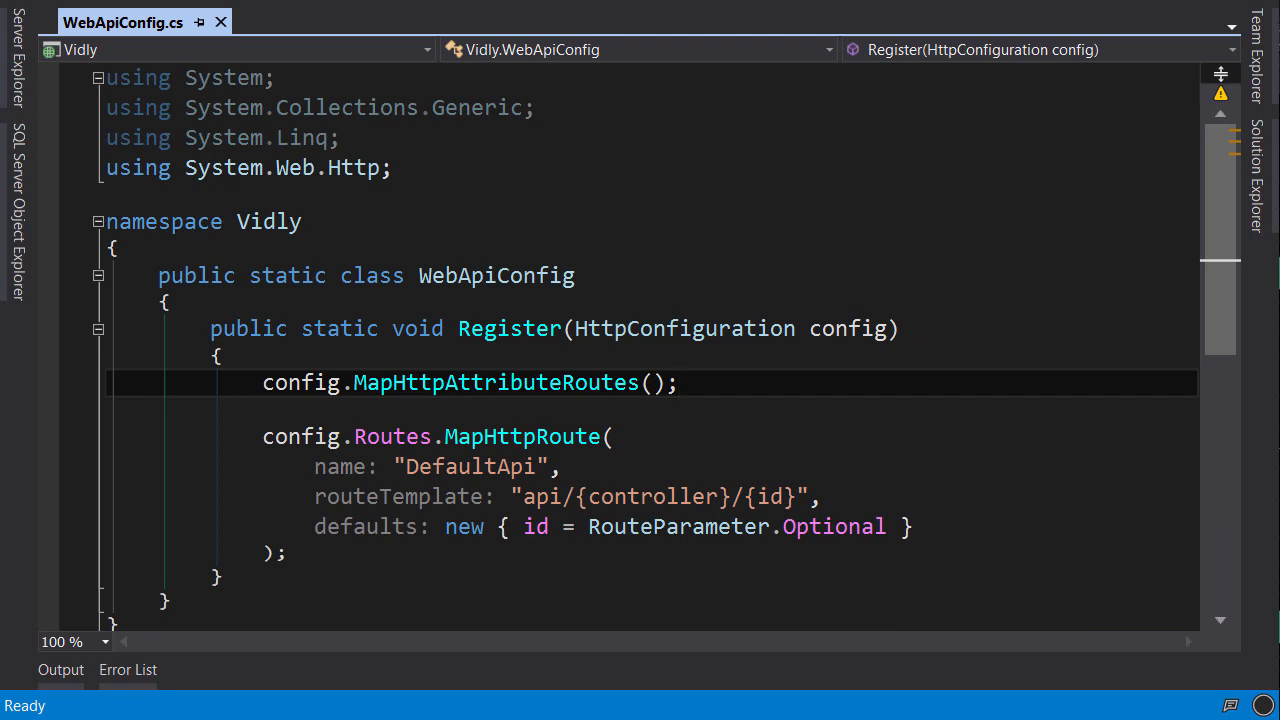
Insert a blank line at the top of the Register method body
left_click(678, 383)
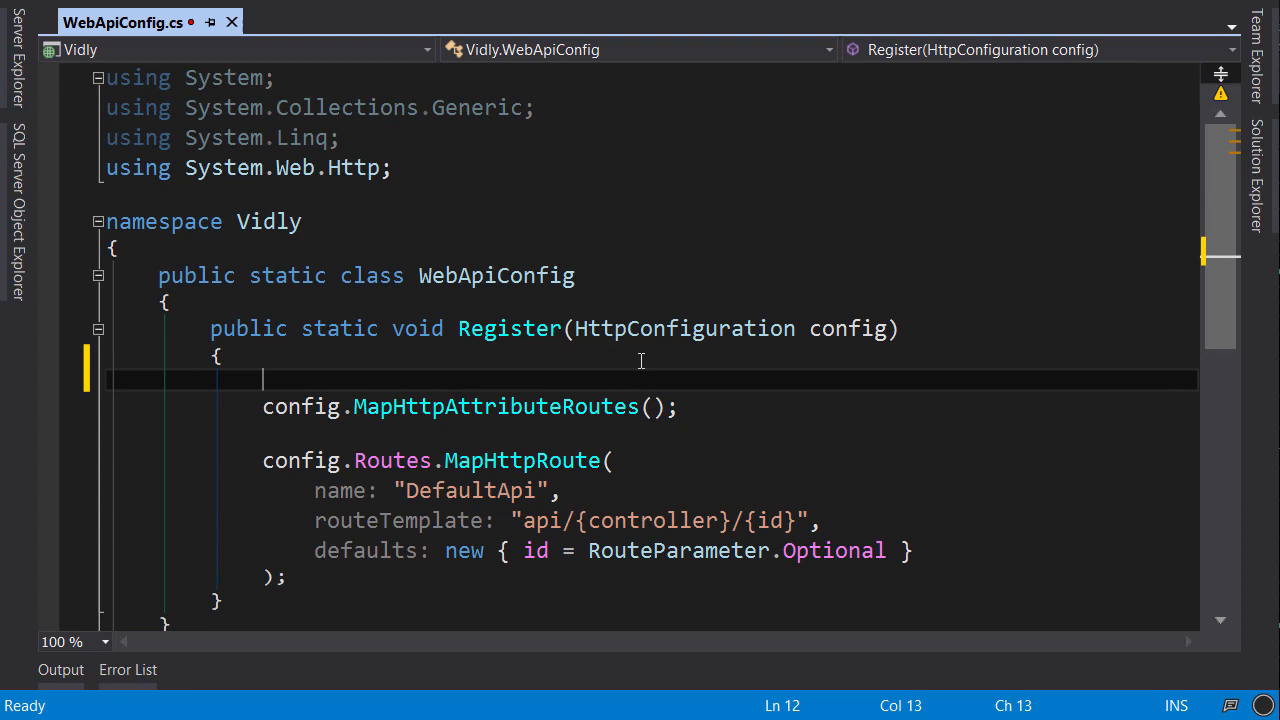
Add var settings = config.Formatters.JsonFormatter.SerializerSettings; at the top of Register
type("config")
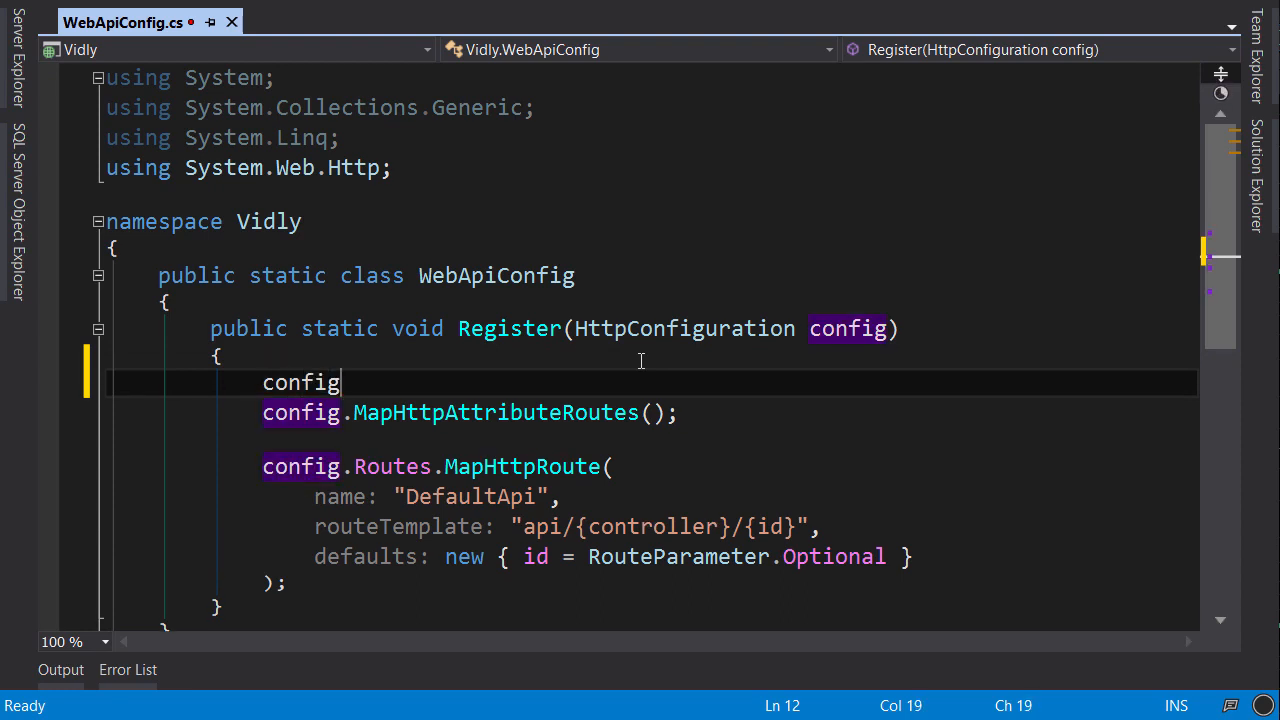
type(".")
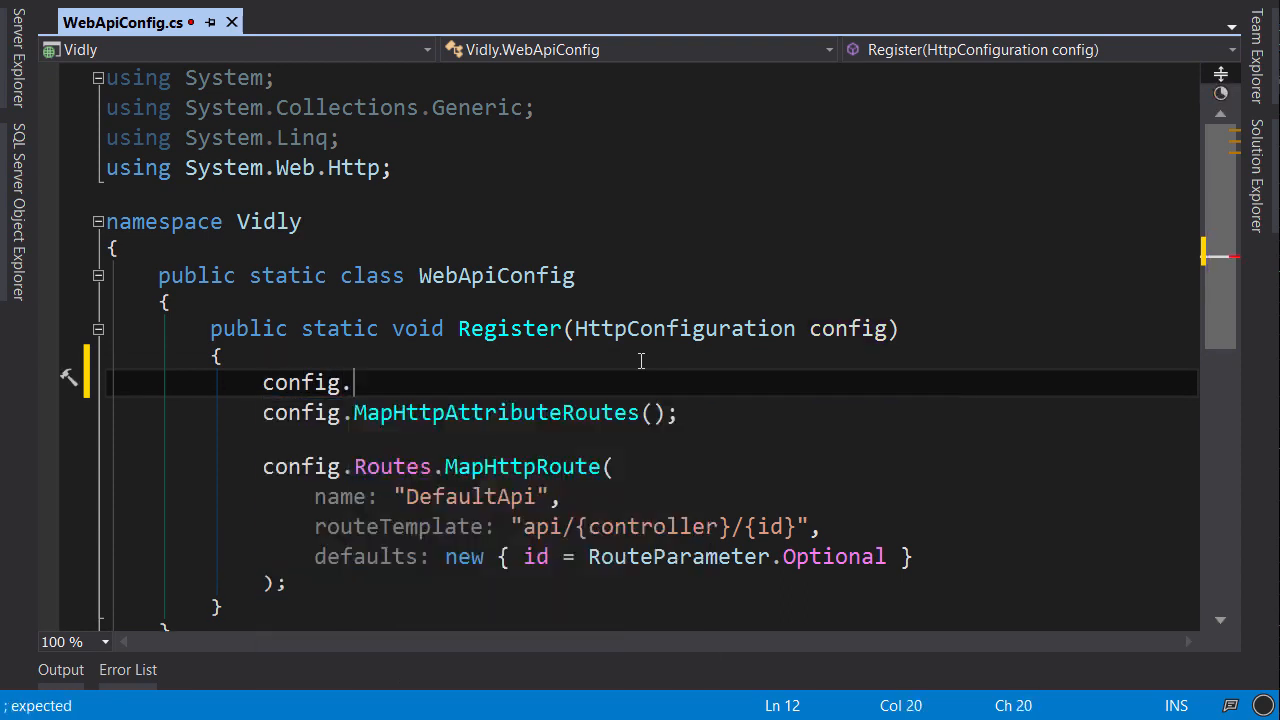
type("Formatters")
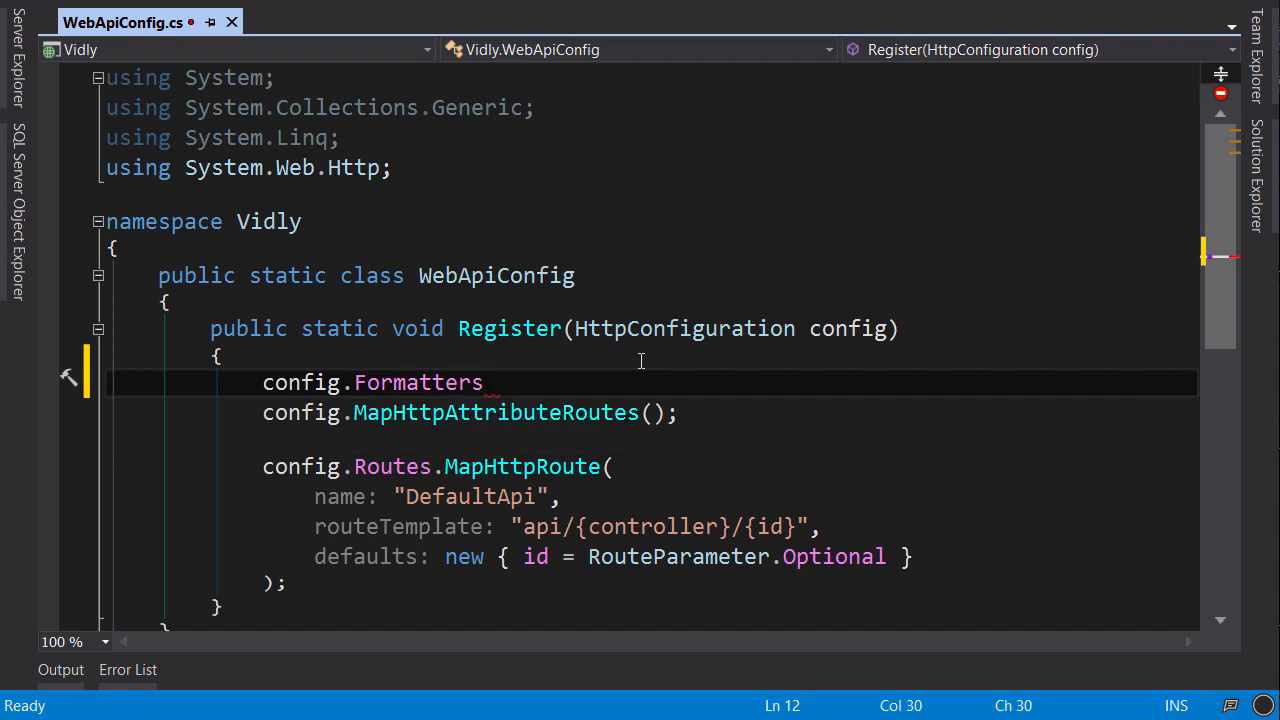
type(".JsonFormatter")
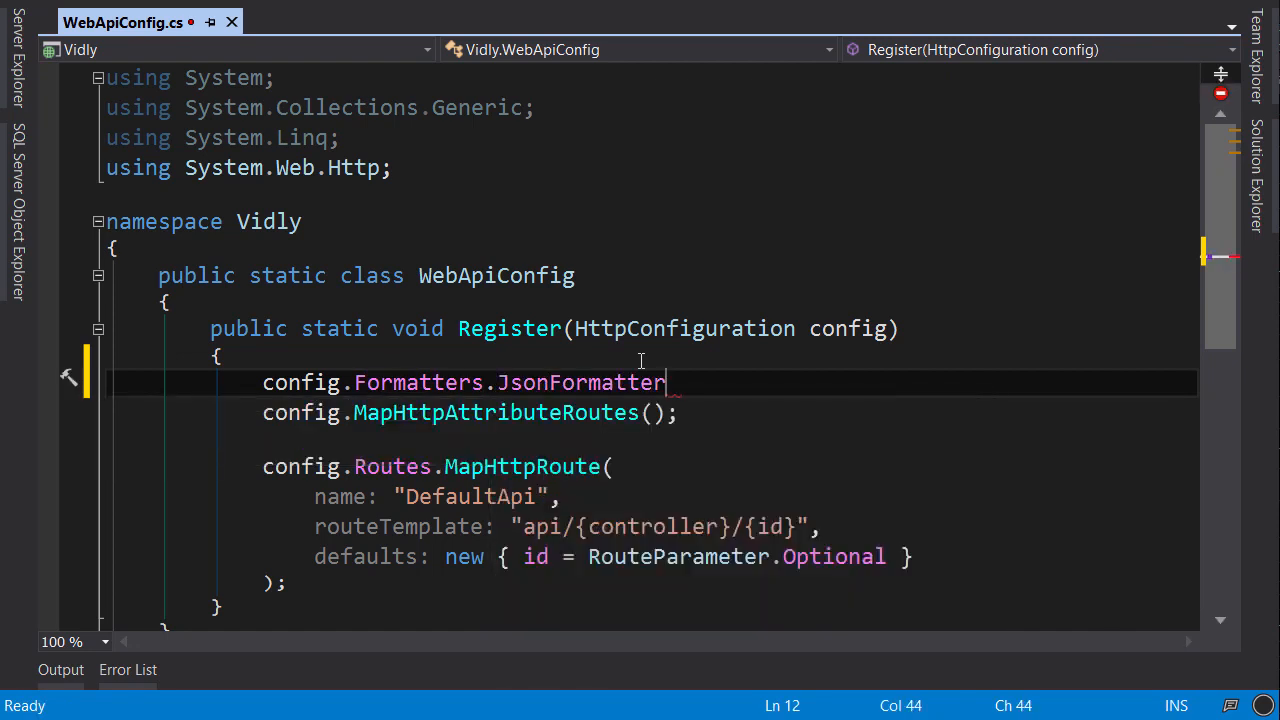
type(".SerializerSettings;")
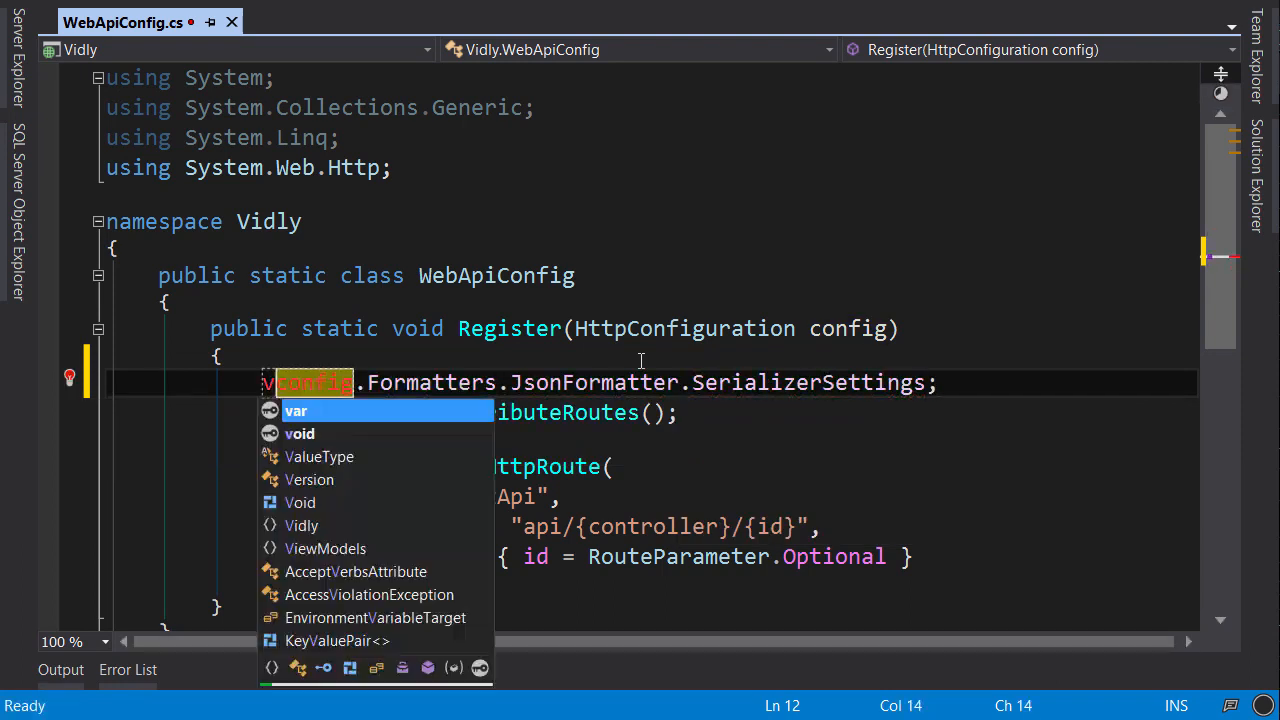
type("settings =")
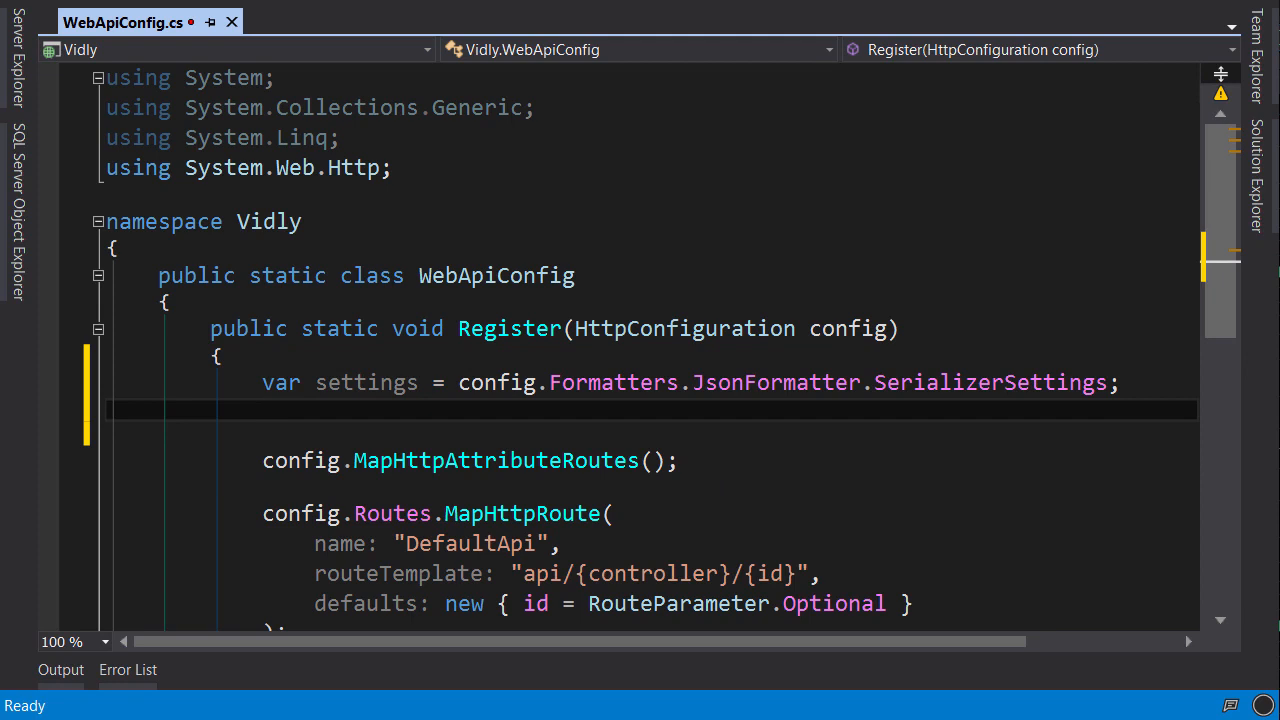
Set settings.ContractResolver to new CamelCasePropertyNamesContractResolver(), importing Newtonsoft.Json.Serialization
type("settings")
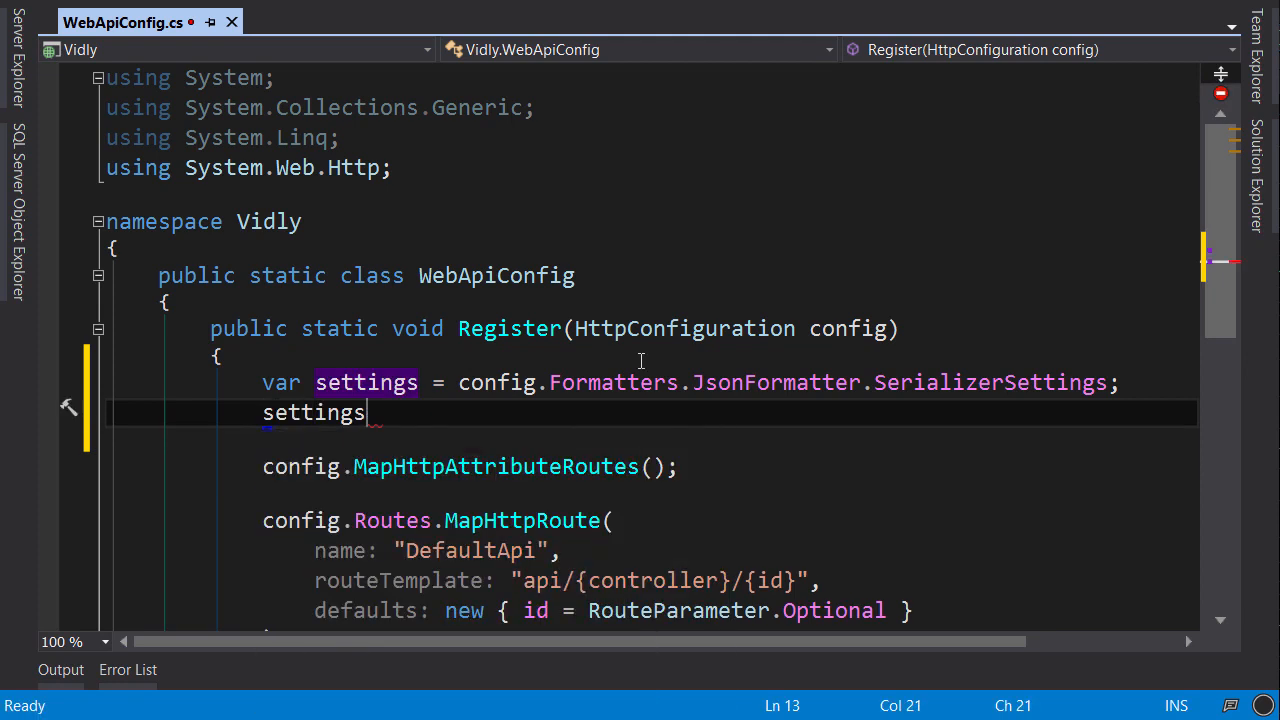
type(".ContractResolver")
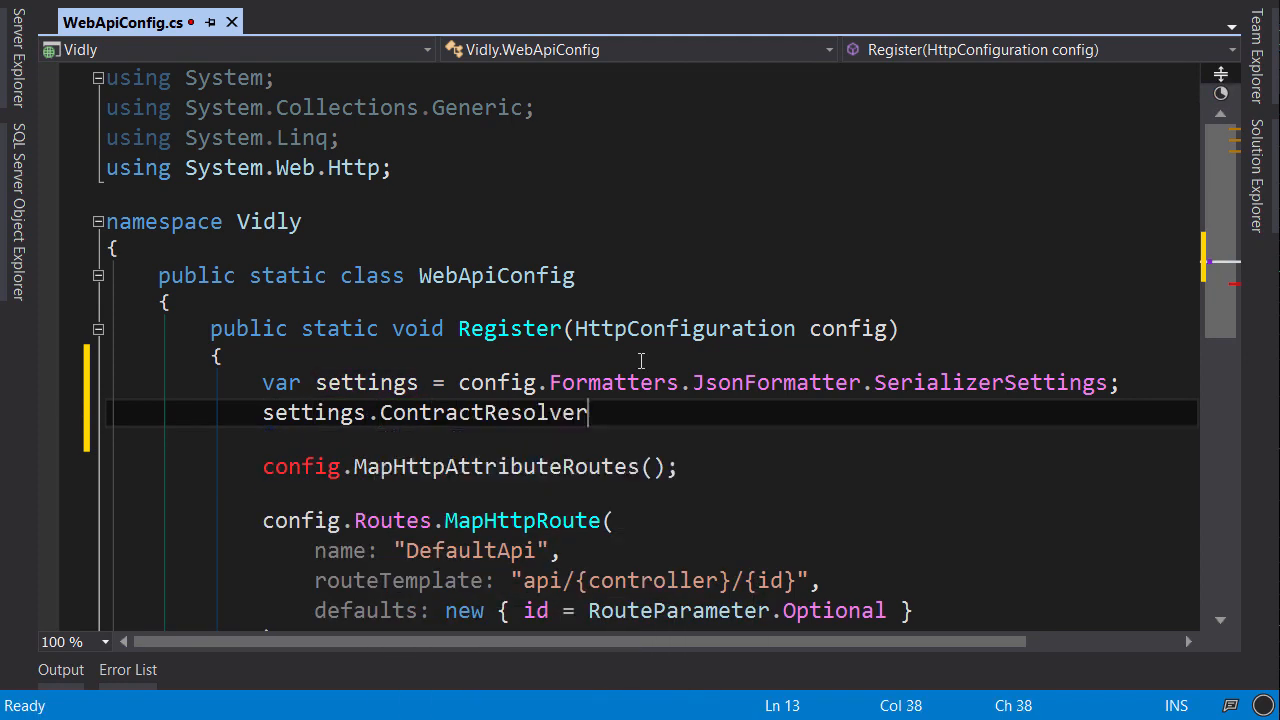
type("= new CamelCasePropertyNamesContractResolver();")
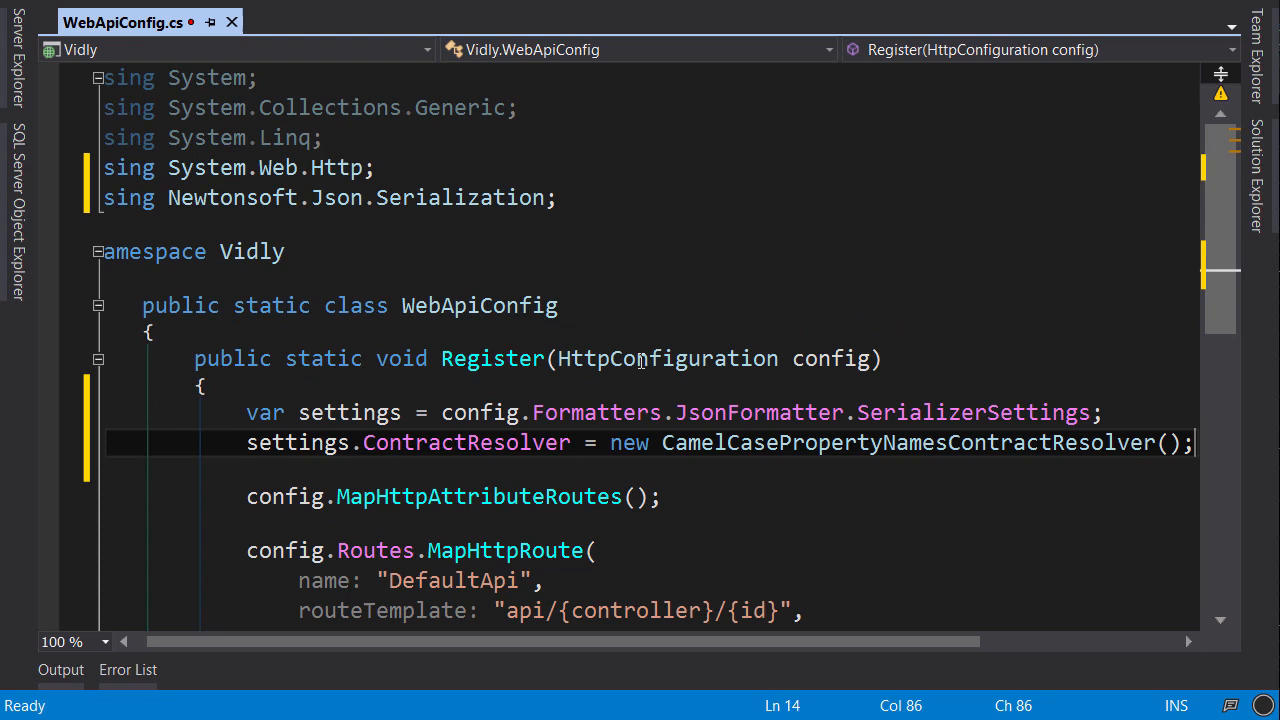
type("set")
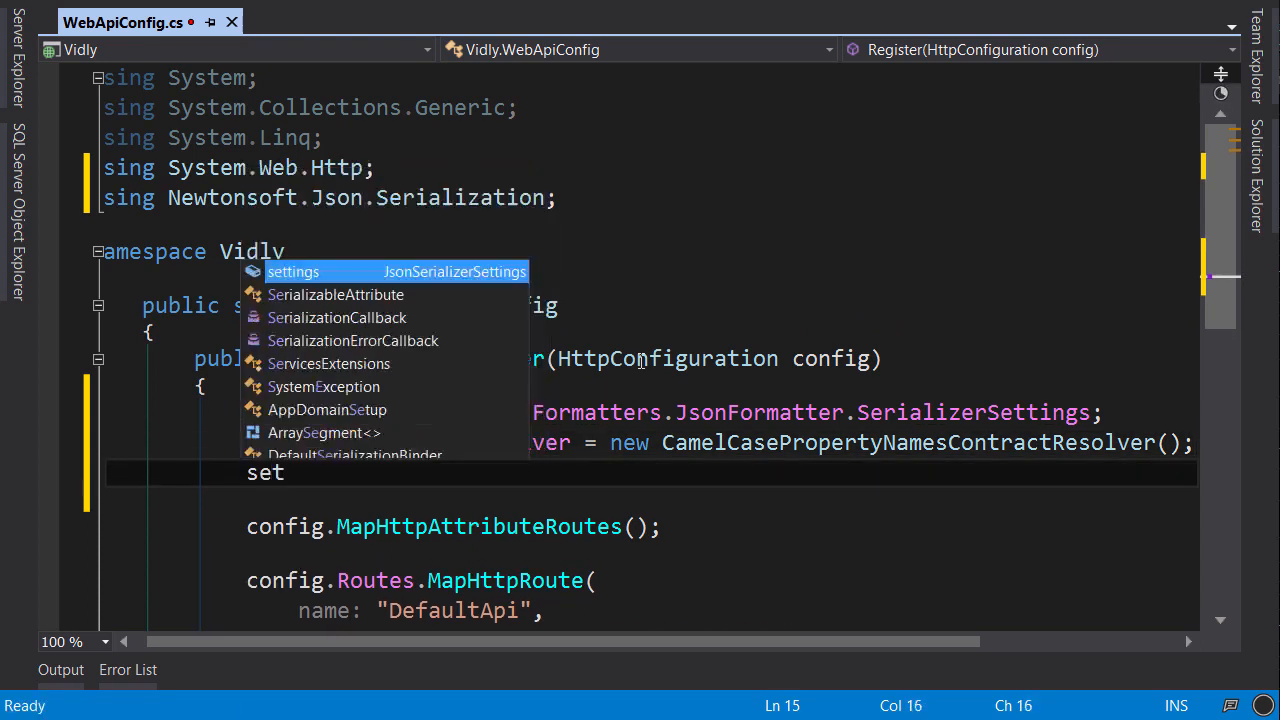
type("settings.F")
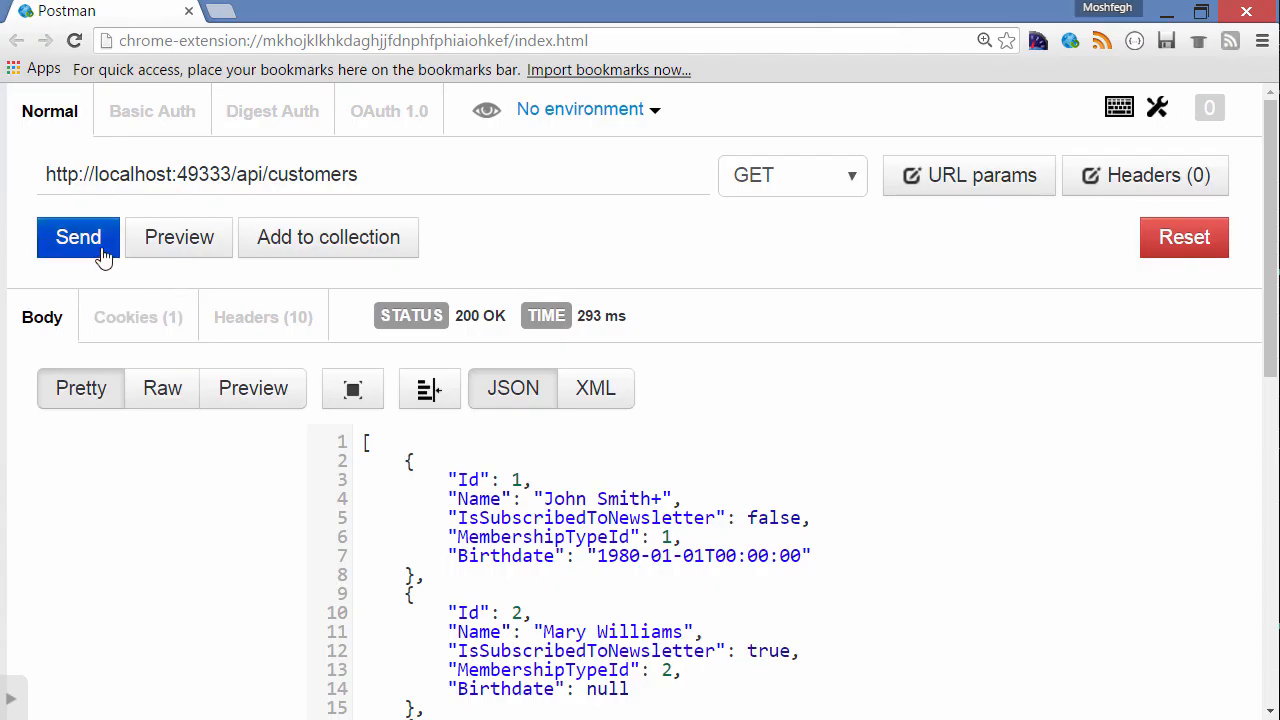
Resend GET /api/customers and highlight the camelCase "id" property in the response
left_click(78, 237)
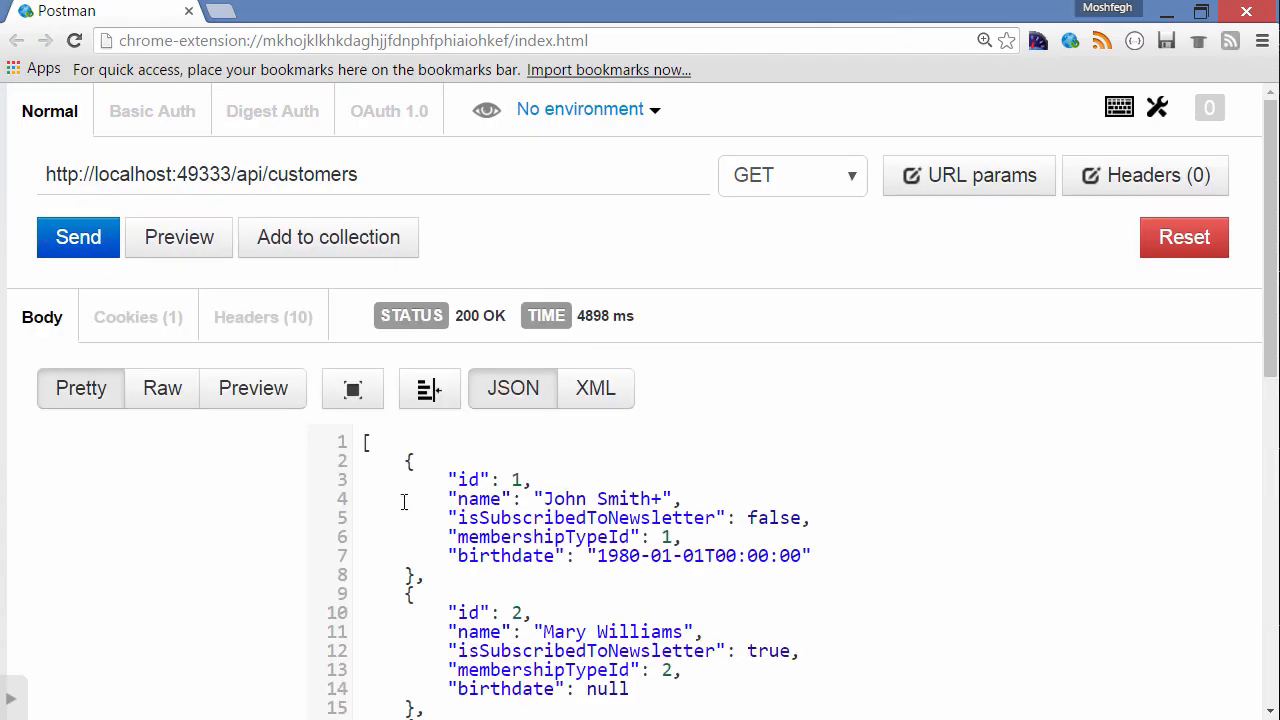
double_click(468, 479)
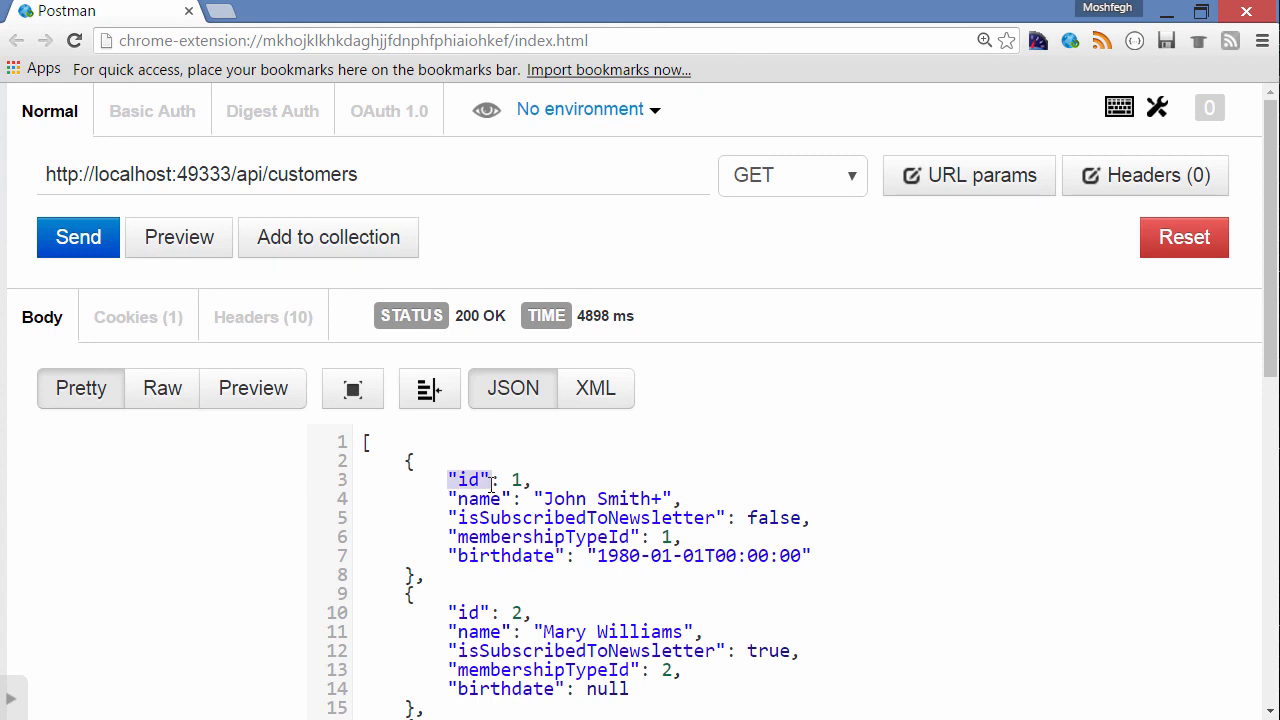